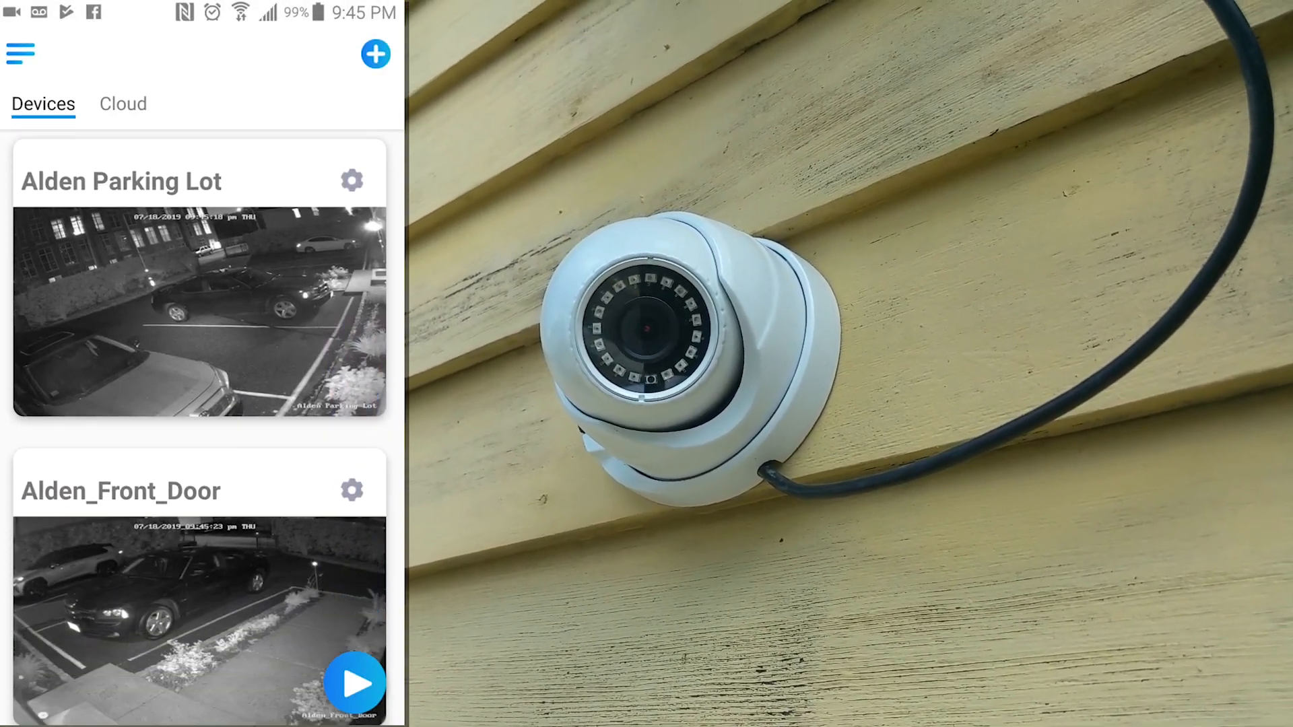
Watch the Alden Parking Lot live feed, then minimise it and scroll the camera list
{"action": "left_click", "coordinate": [356, 686]}
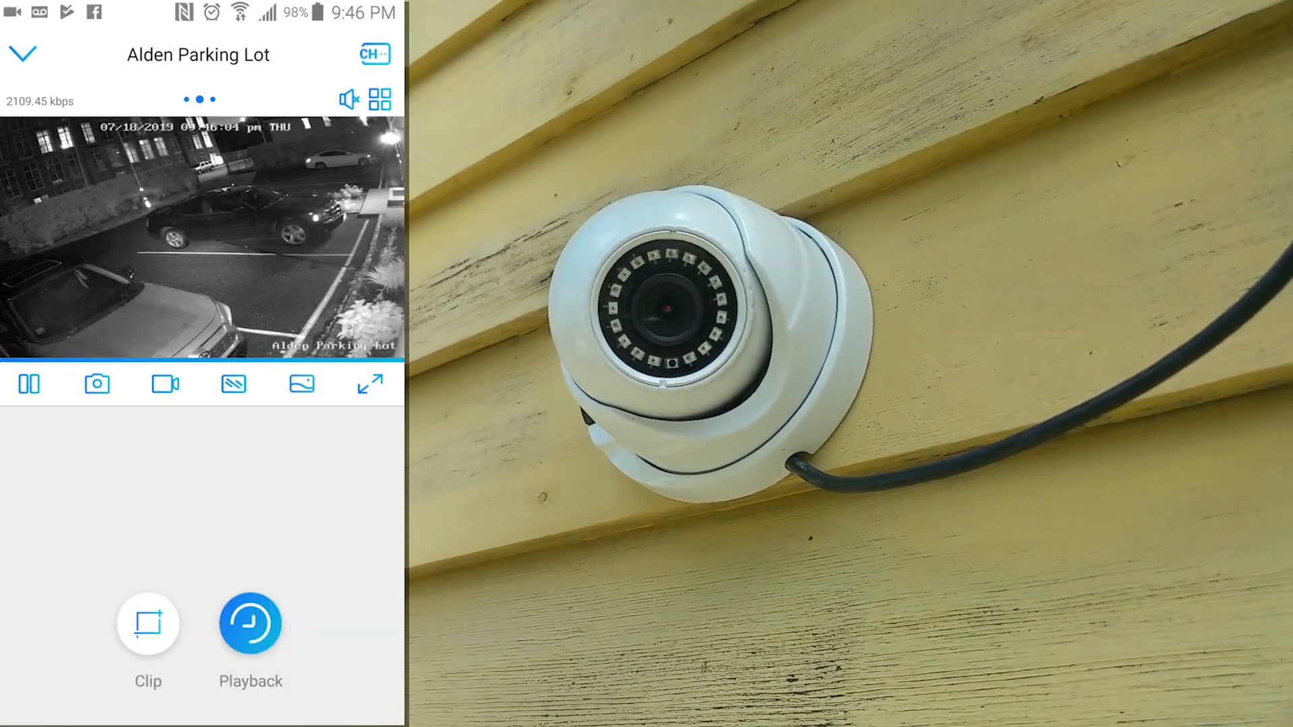
{"action": "left_click", "coordinate": [23, 54]}
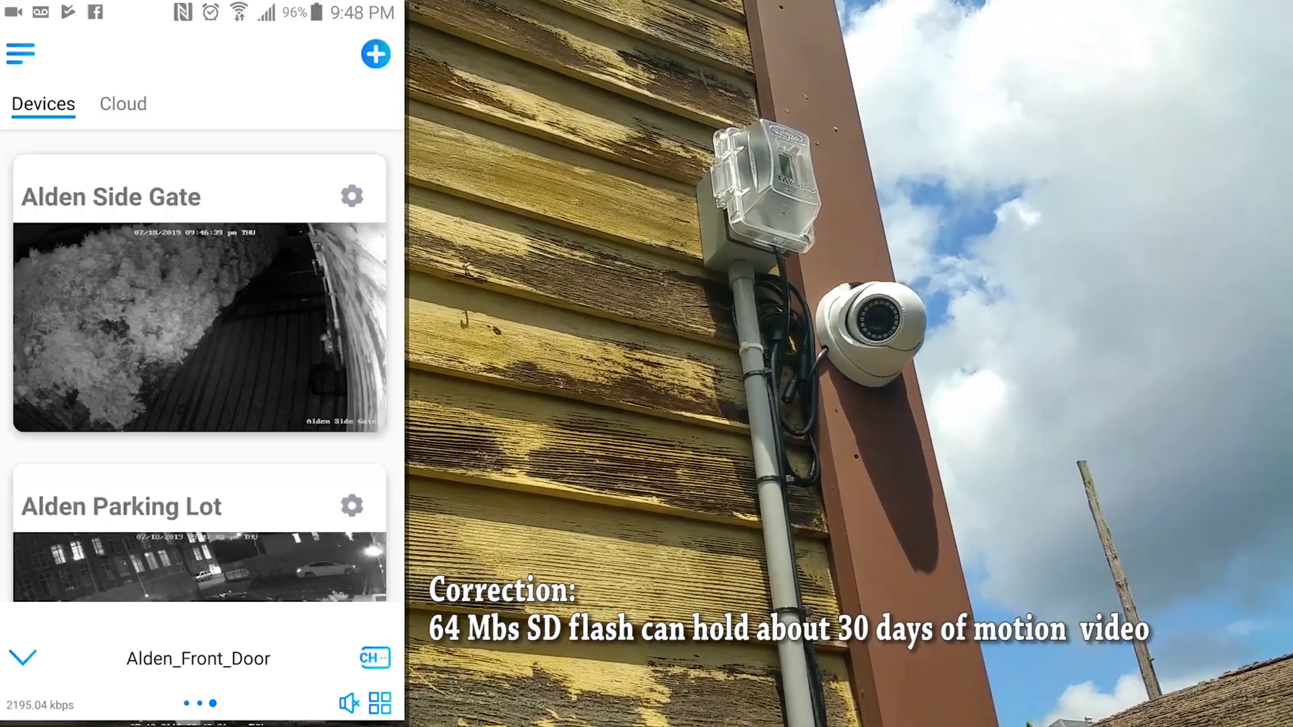
{"action": "scroll", "scroll_direction": "down", "scroll_amount": 3}
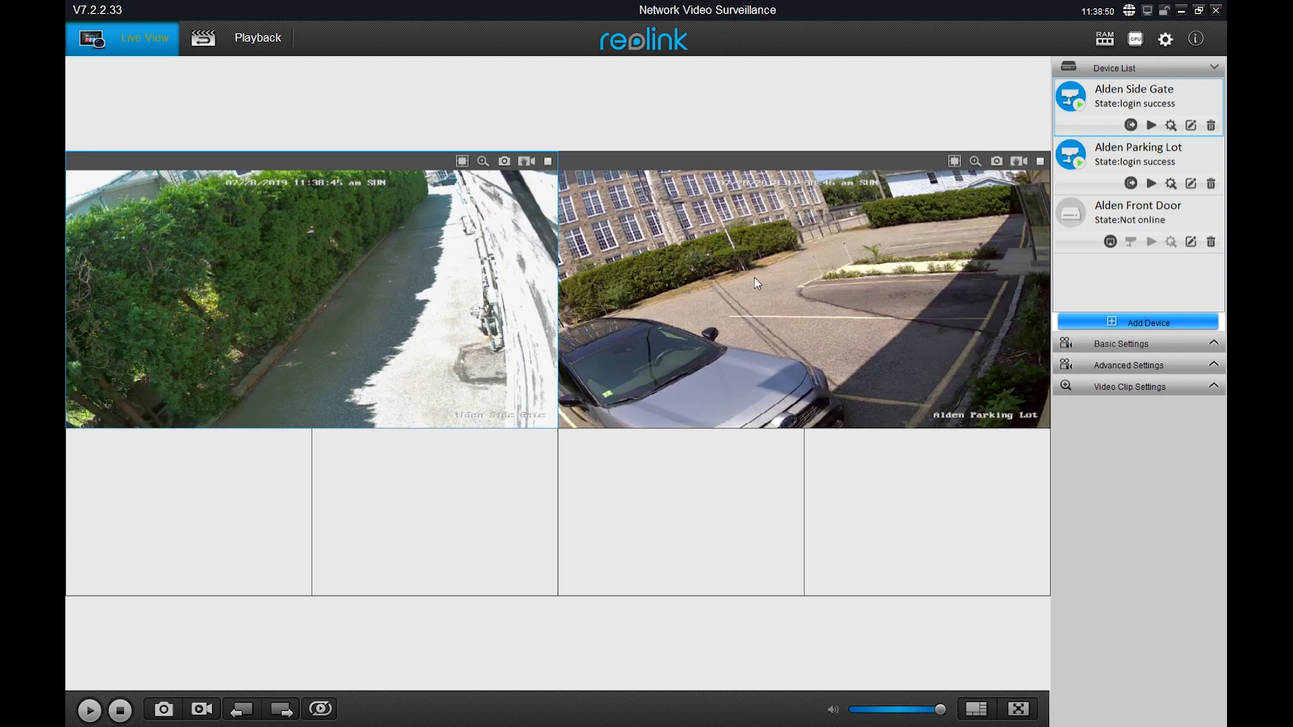
{"action": "mouse_move", "coordinate": [736, 249]}
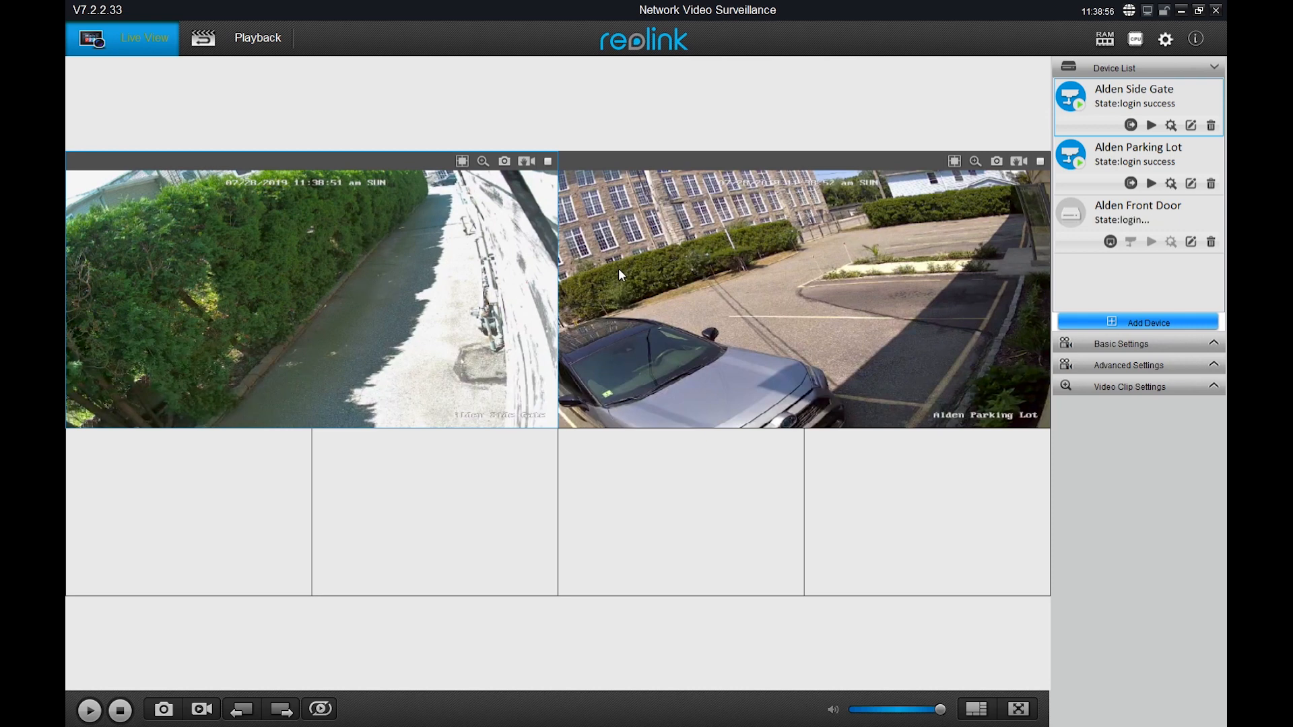
{"action": "mouse_move", "coordinate": [919, 309]}
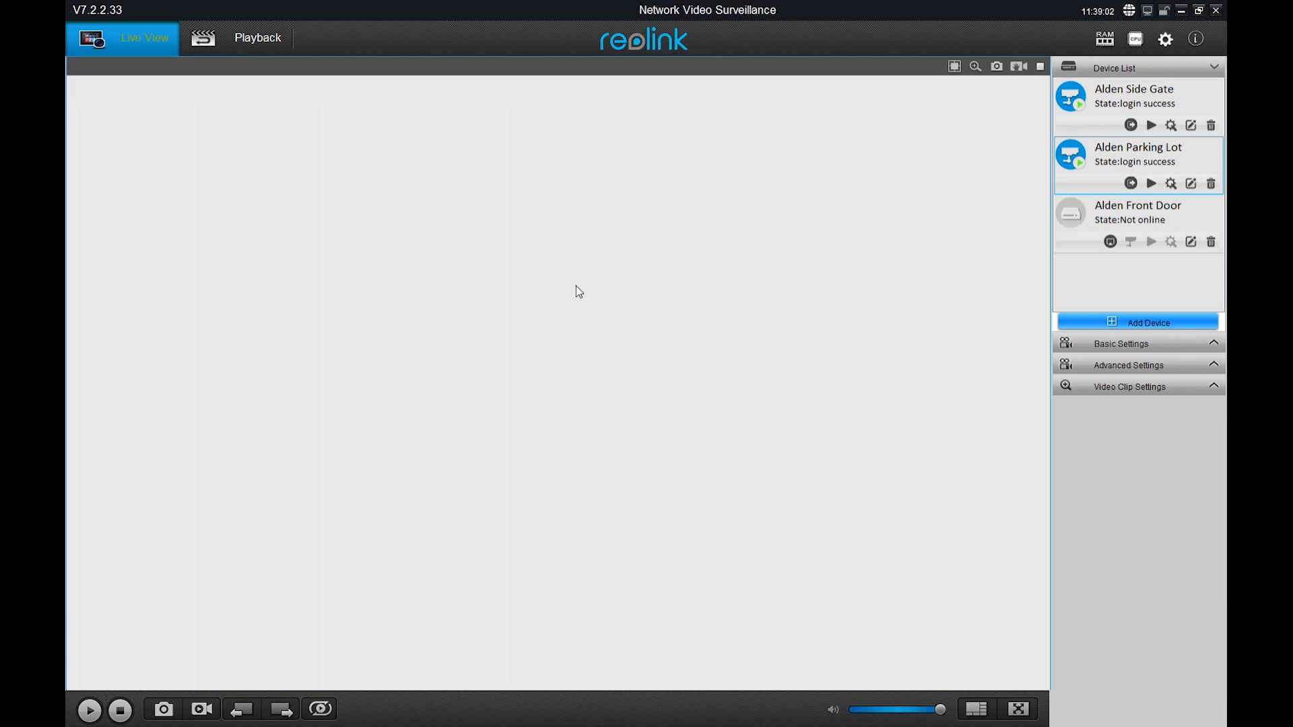
Start the Alden Parking Lot stream in a single full-size window
{"action": "left_click", "coordinate": [1129, 386]}
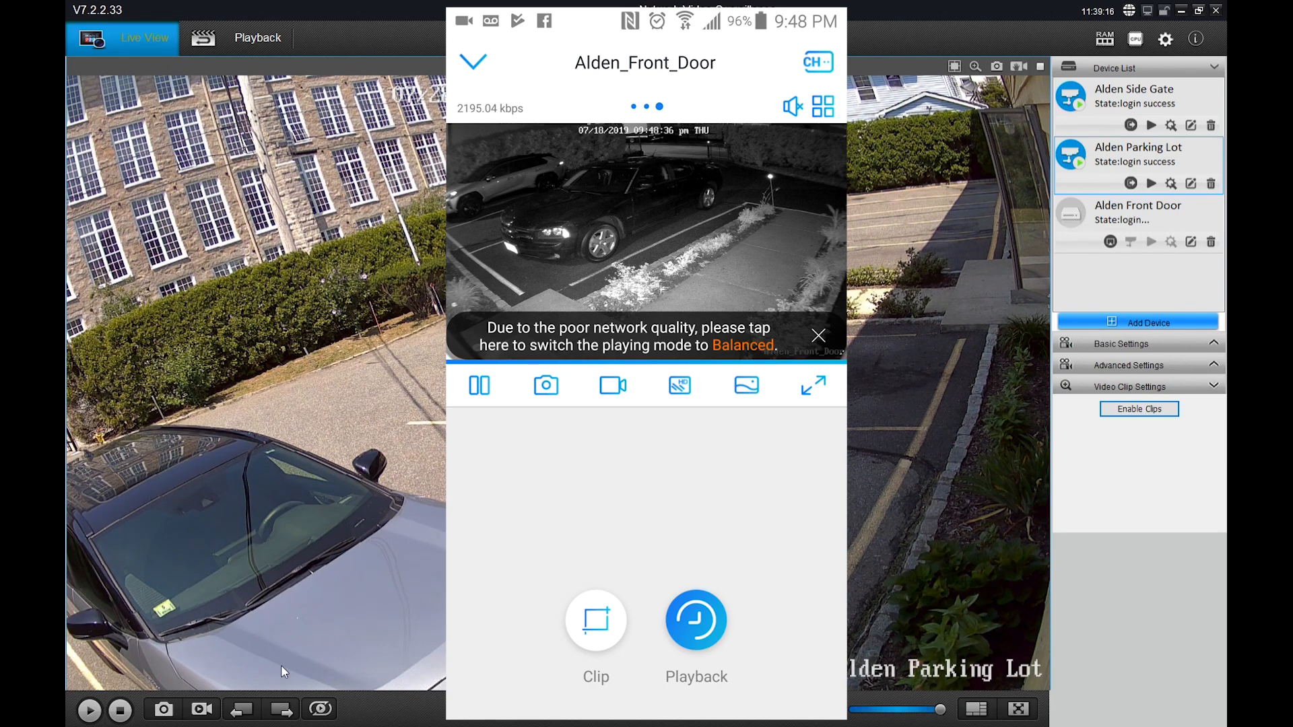
Play the Alden Side Gate stream in the main live view window
{"action": "left_click", "coordinate": [819, 337]}
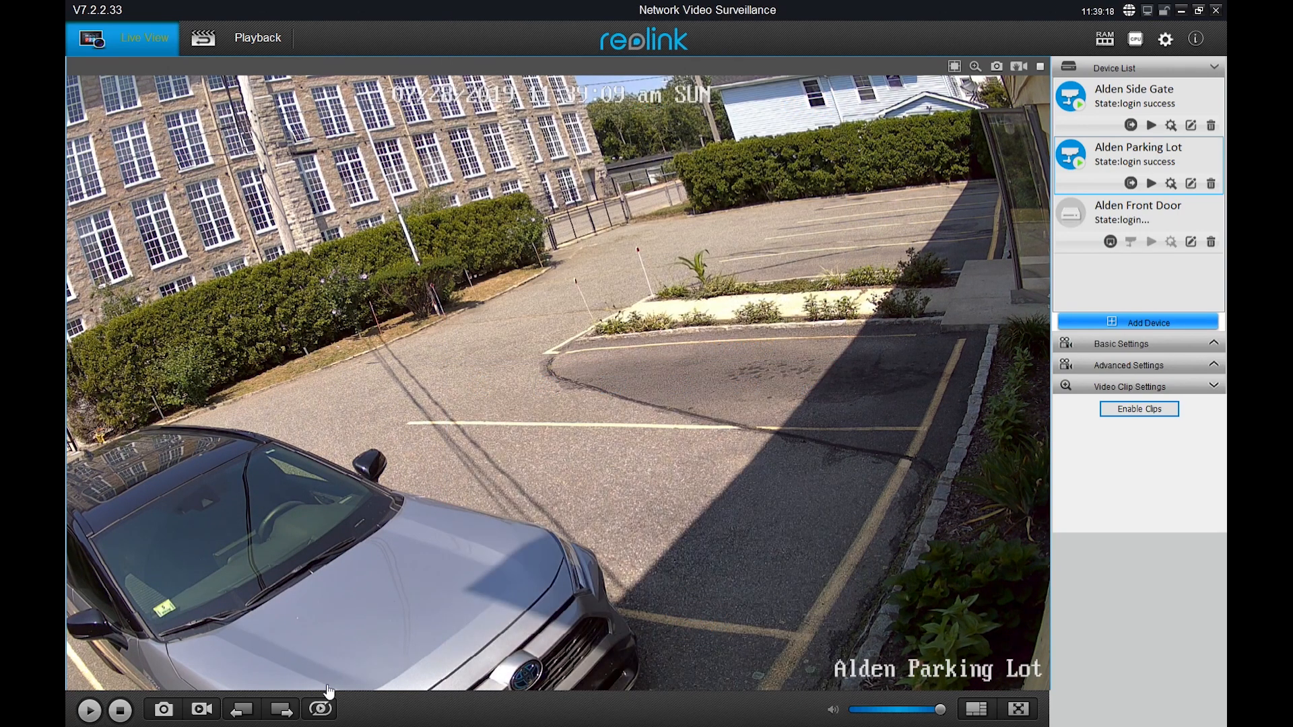
{"action": "left_click", "coordinate": [1131, 124]}
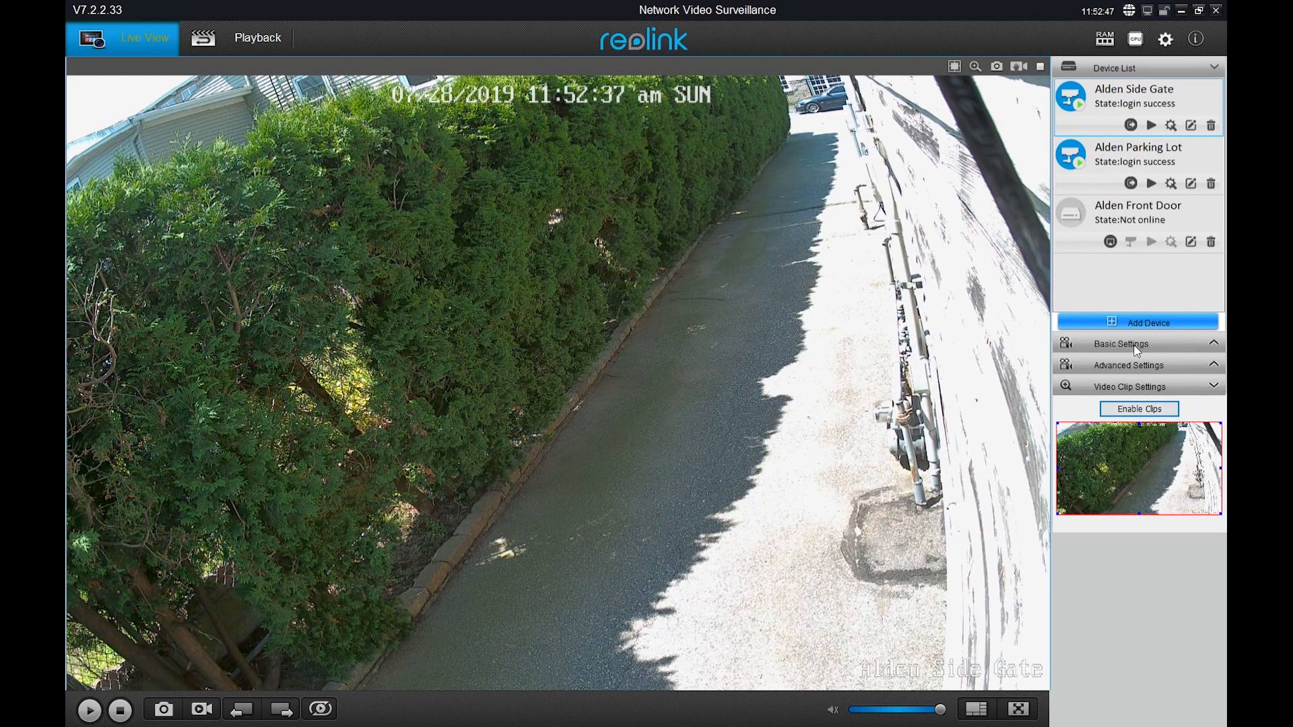
{"action": "left_click", "coordinate": [1151, 182]}
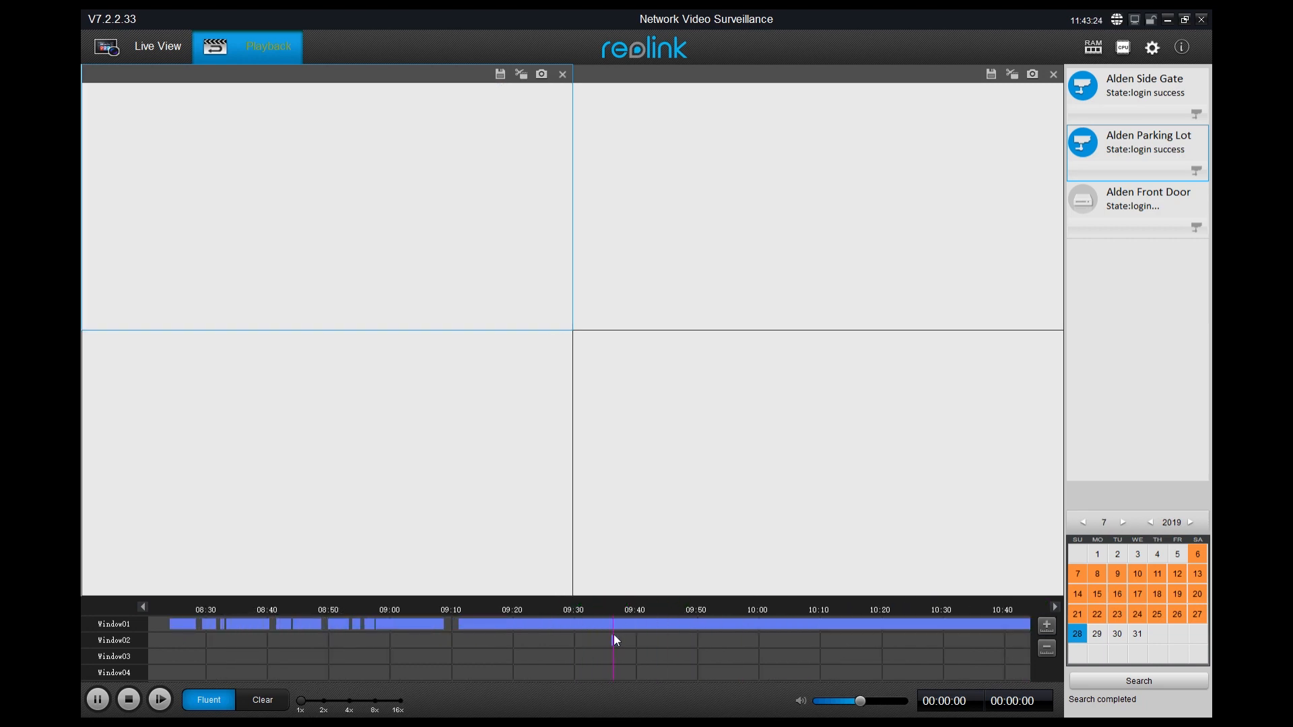
Play back the Alden Side Gate recording from around 09:40 on July 28, 2019
{"action": "left_click", "coordinate": [635, 609]}
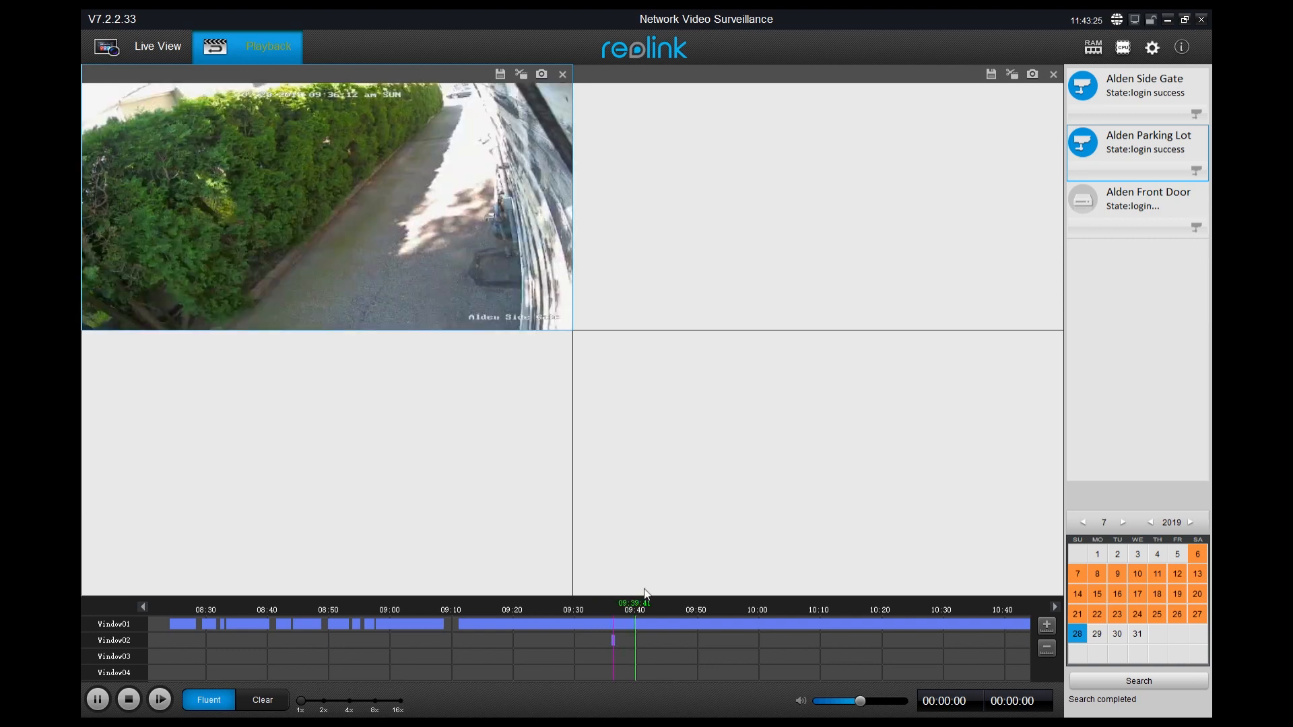
{"action": "left_click", "coordinate": [607, 624]}
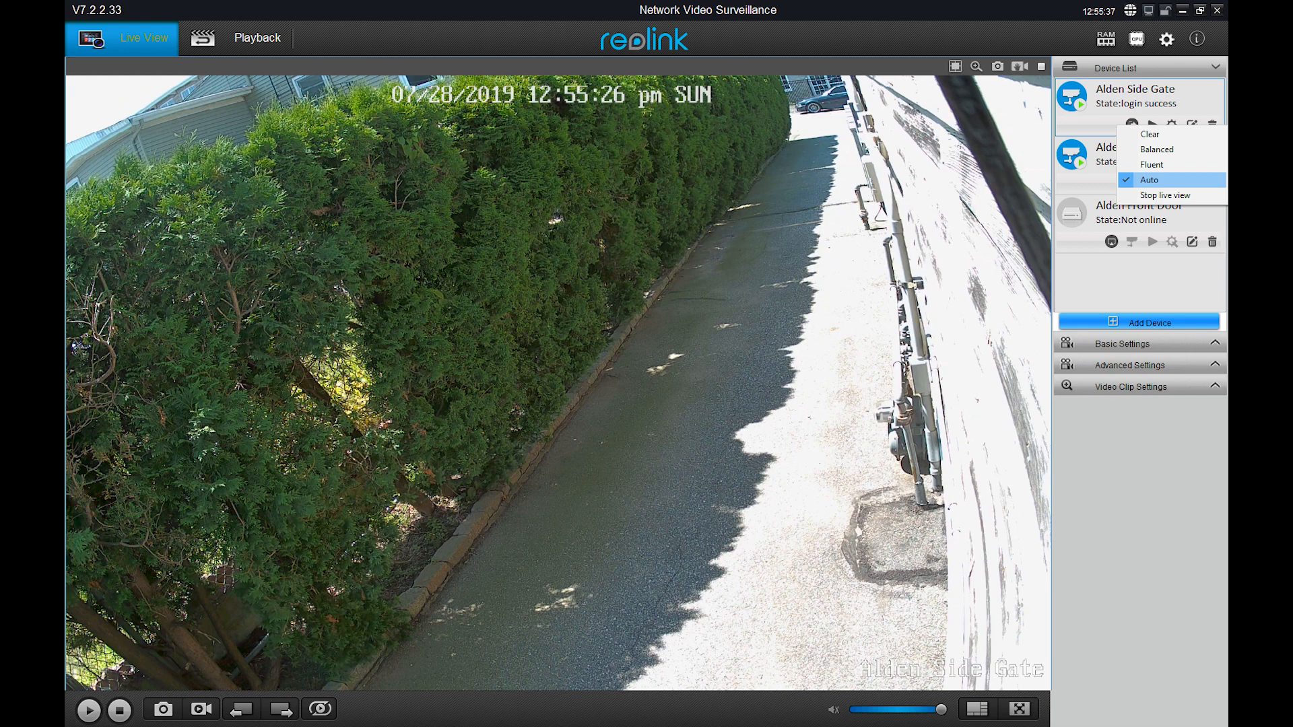
Keep the Alden Side Gate stream quality mode on Auto
{"action": "left_click", "coordinate": [257, 38]}
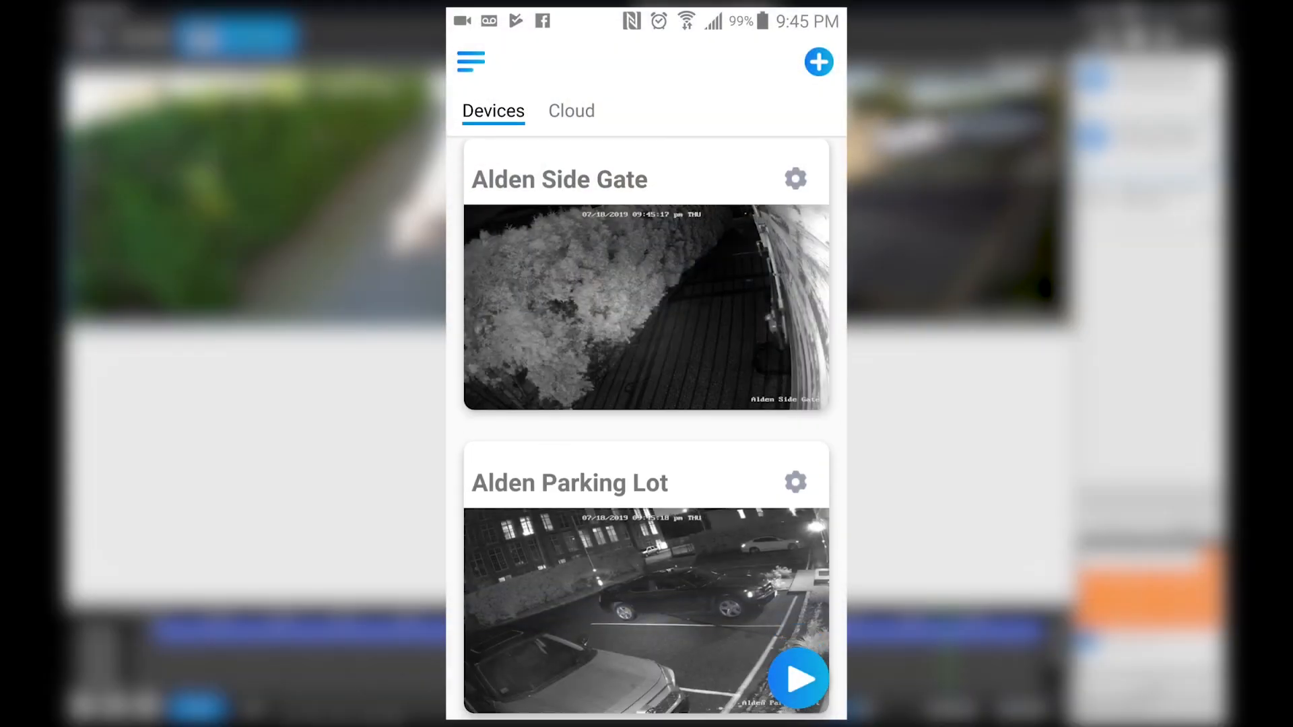
Scroll the Devices list down to the Alden_Front_Door camera
{"action": "scroll", "scroll_direction": "down", "scroll_amount": 3}
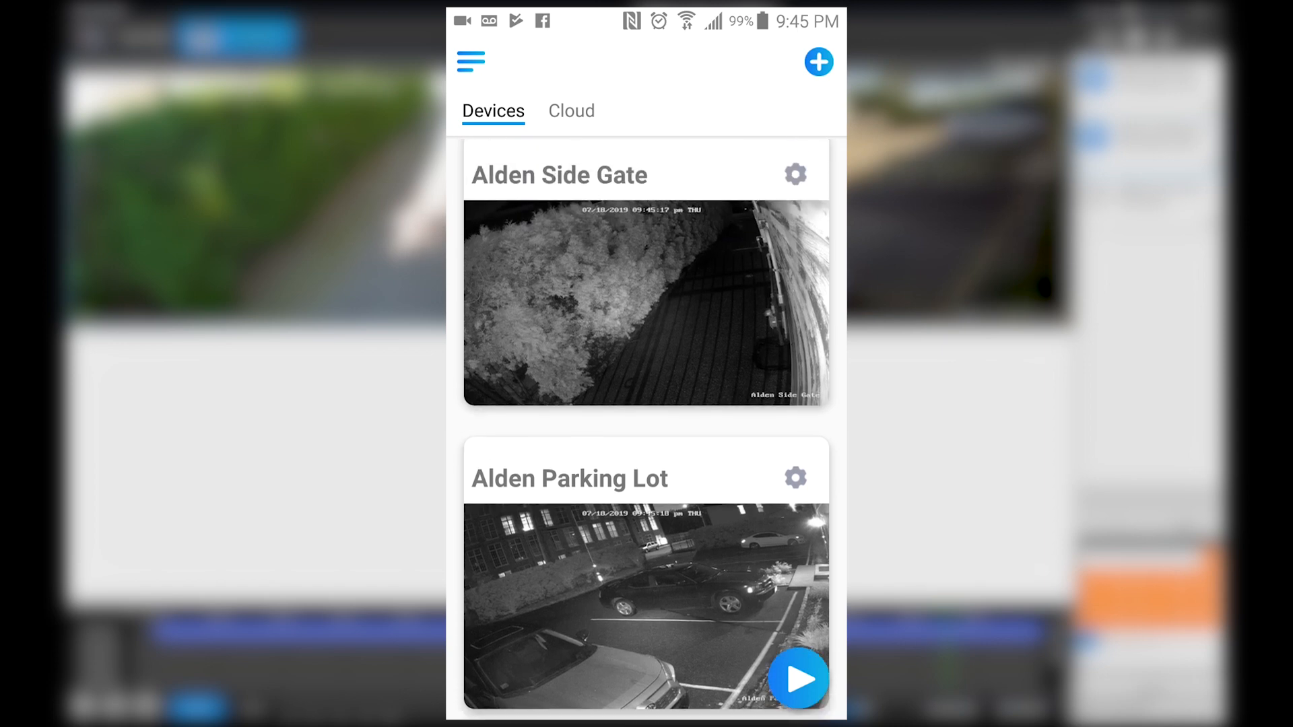
{"action": "scroll", "scroll_direction": "down", "scroll_amount": 3}
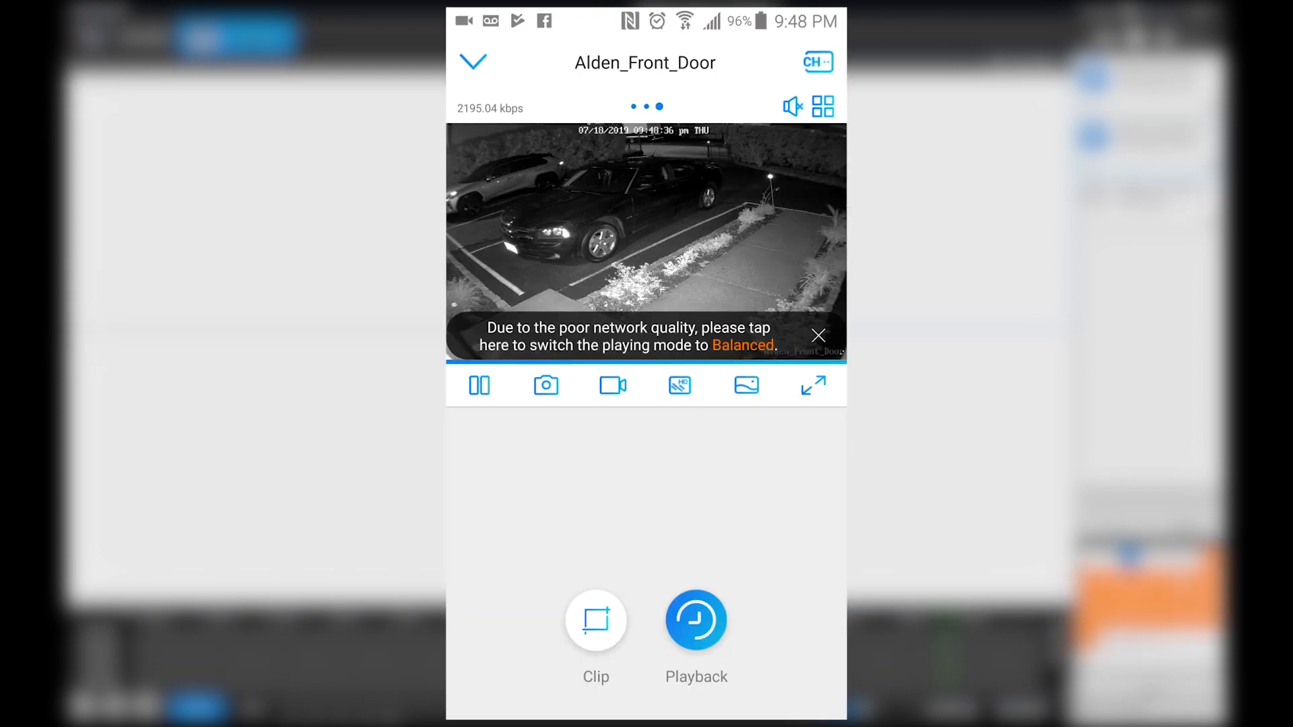
View the camera's Clear and Fluent quality specs, then go back to Settings
{"action": "left_click", "coordinate": [473, 62]}
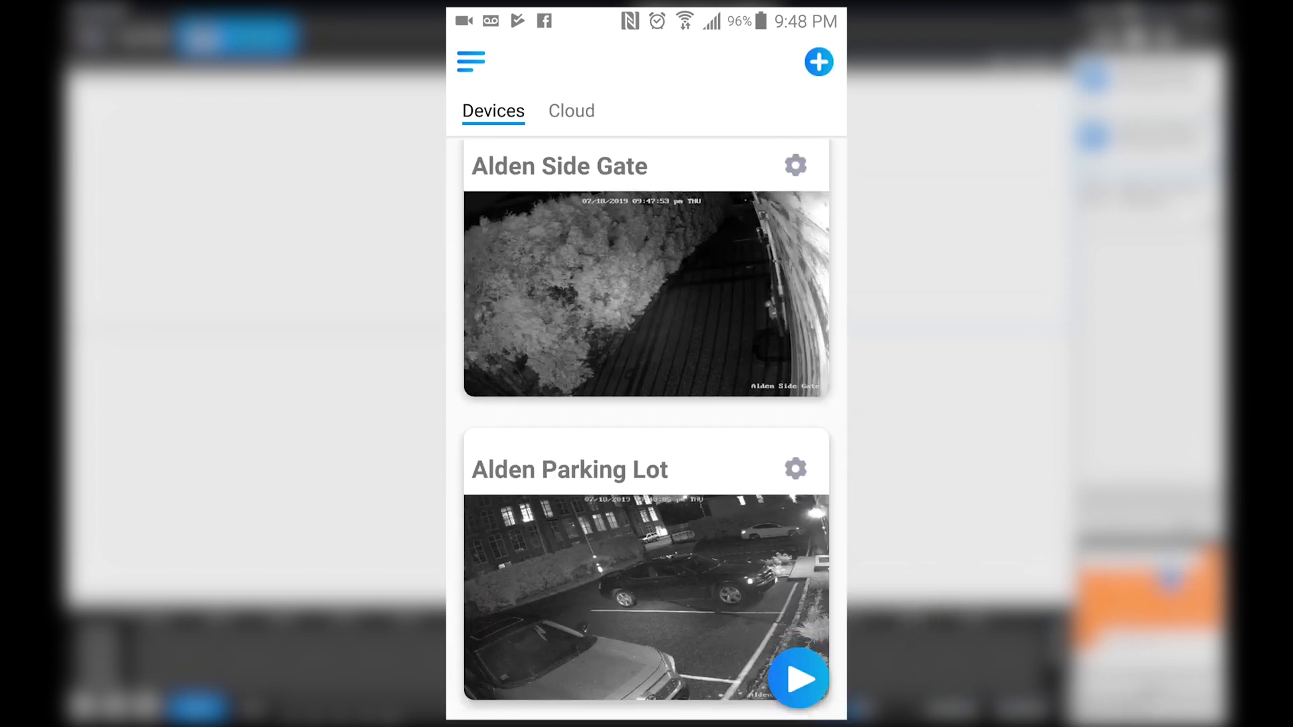
{"action": "left_click", "coordinate": [471, 61]}
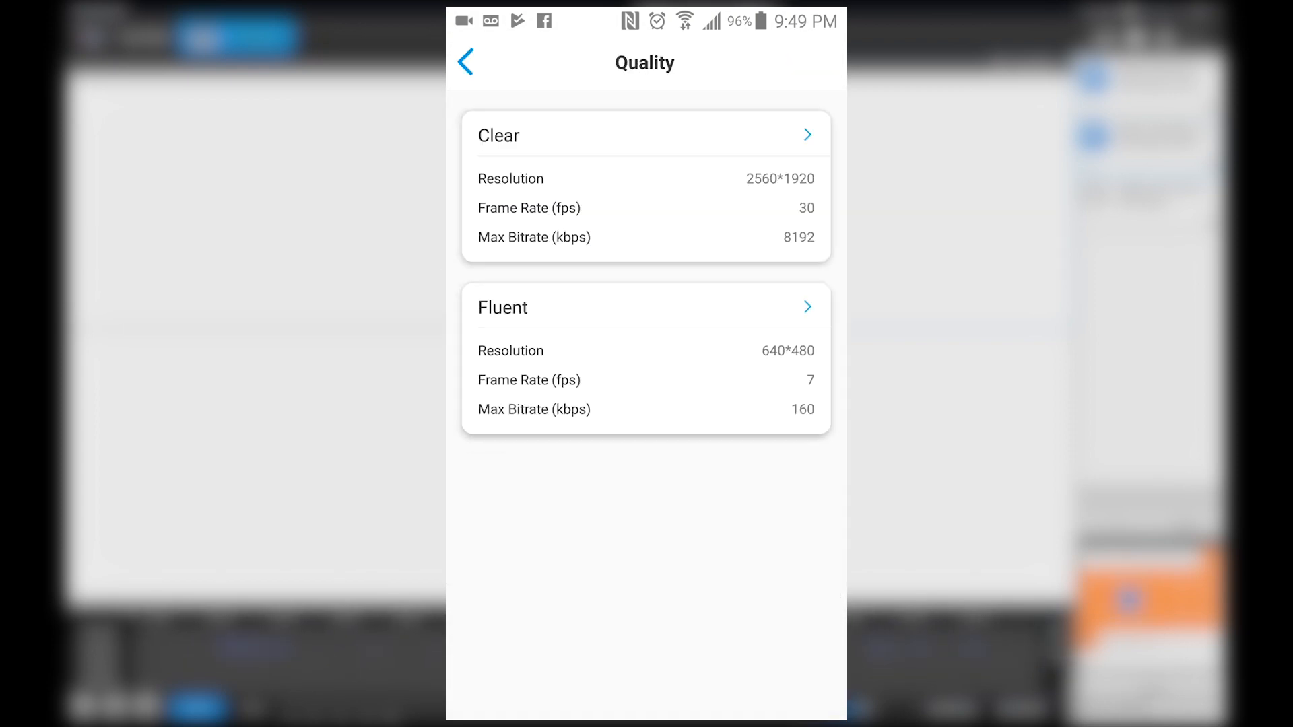
{"action": "left_click", "coordinate": [465, 62]}
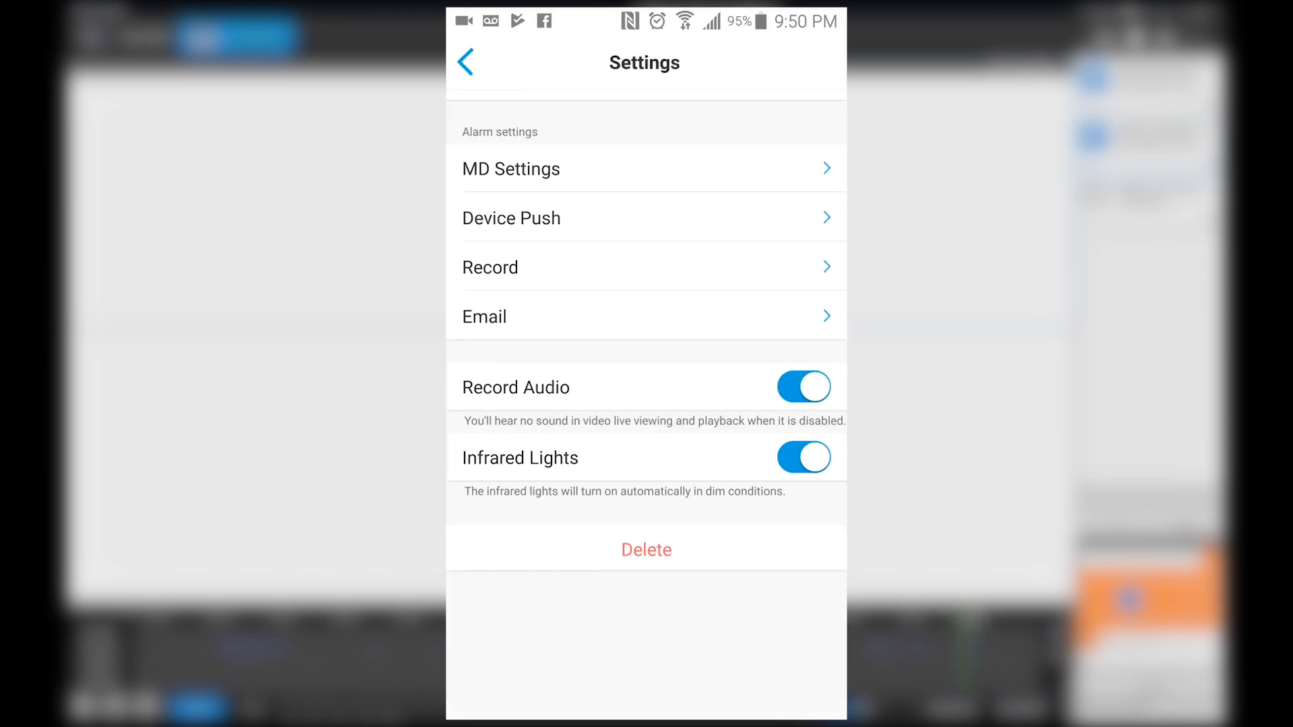